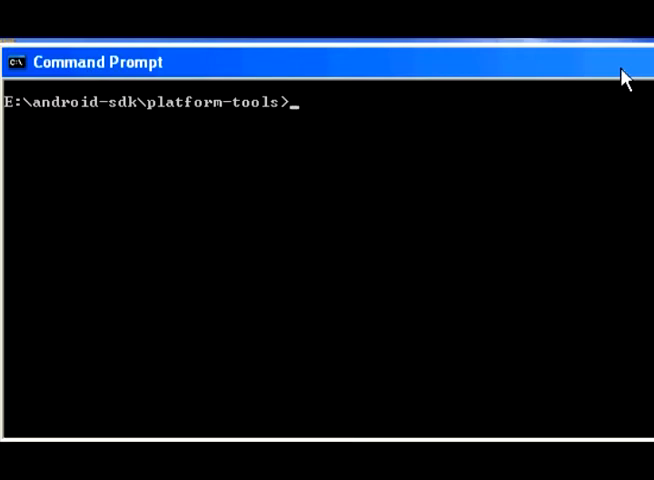
List attached devices with 'adb devices', confirming the phone, then start 'adb shell'
{"action": "type", "text": "adb"}
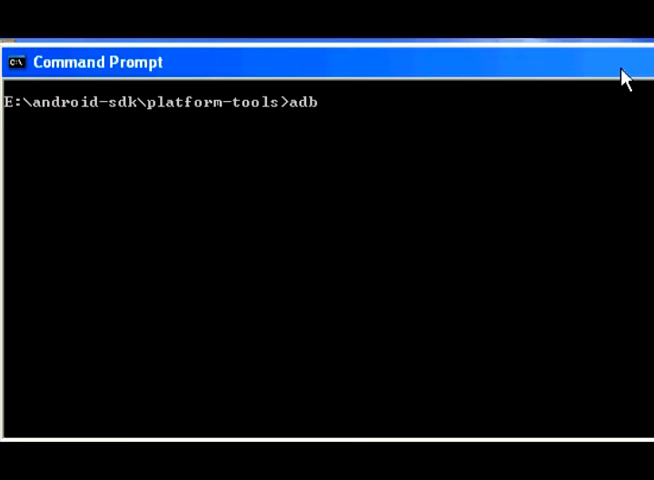
{"action": "type", "text": "devices"}
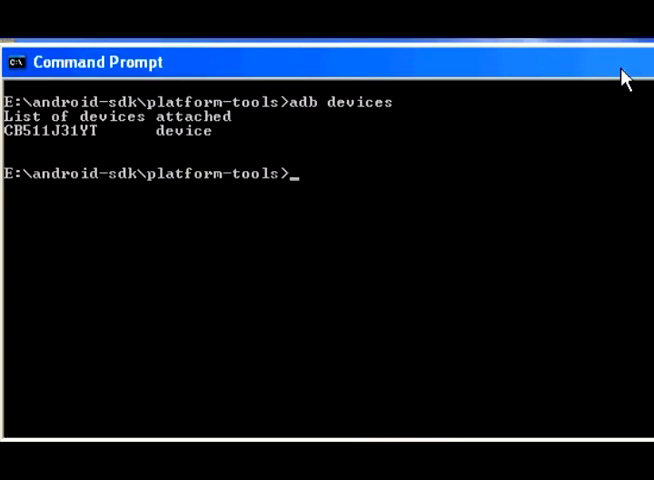
{"action": "type", "text": "adb shell"}
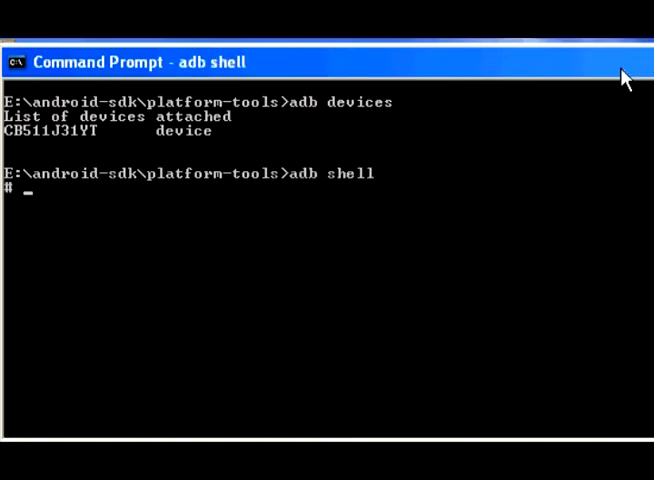
Gain root with 'su' and attempt 'sh mountrw.sh', which fails to find the script
{"action": "type", "text": "su"}
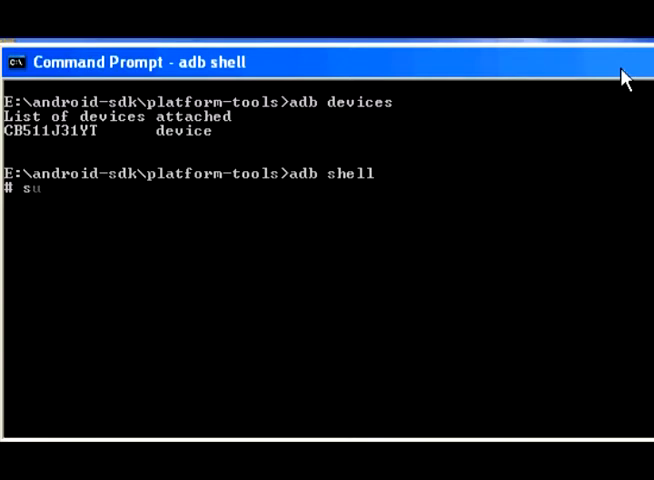
{"action": "key", "text": "Return"}
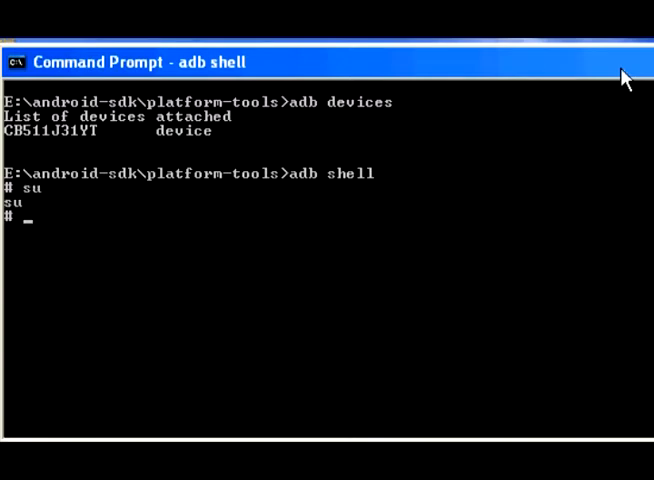
{"action": "type", "text": "sh"}
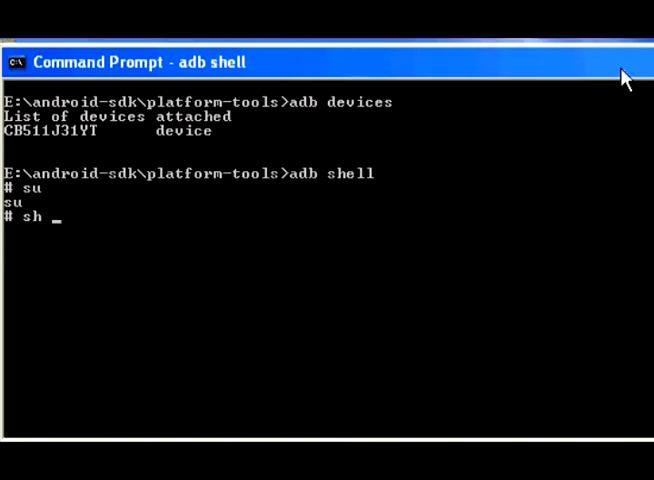
{"action": "type", "text": "moun"}
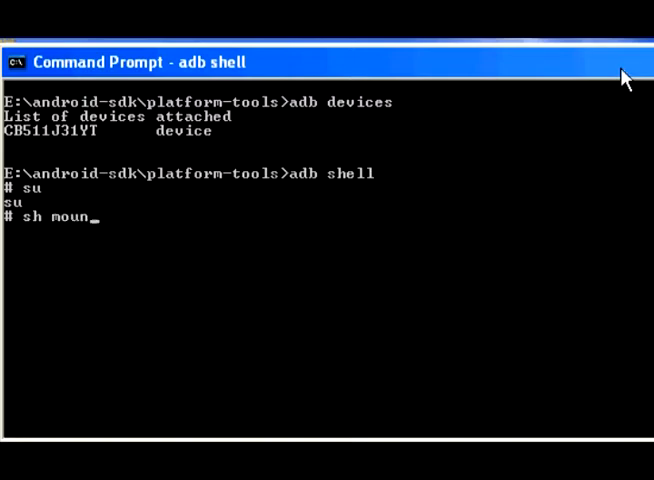
{"action": "type", "text": "trw."}
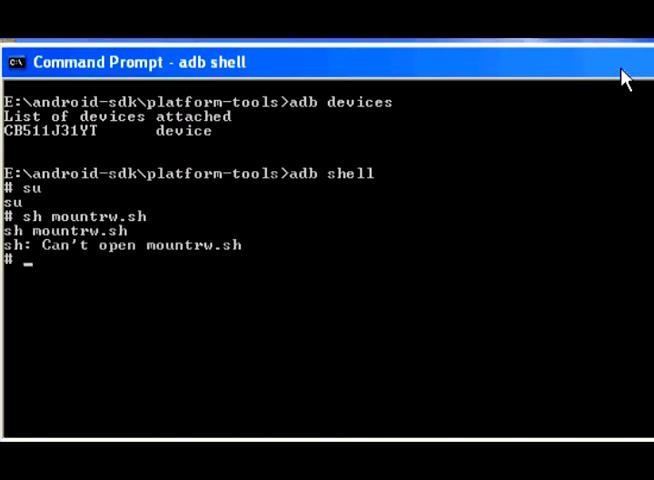
Run the script from its full path with 'sh /sdcard/mountrw.sh' to mount system read-write
{"action": "type", "text": "sh mountrw.sh"}
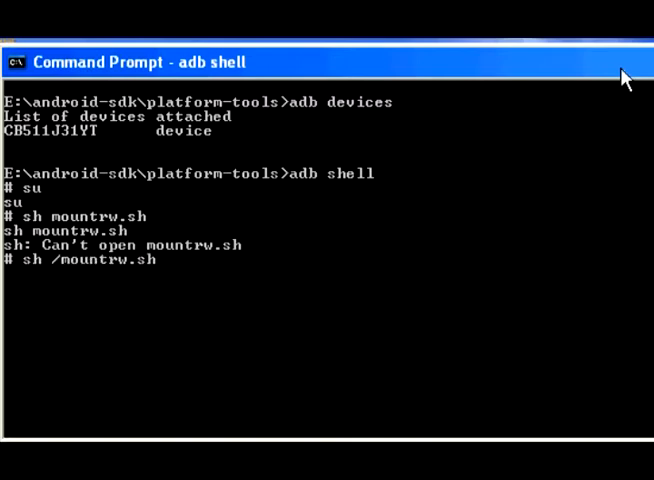
{"action": "type", "text": "sdcard"}
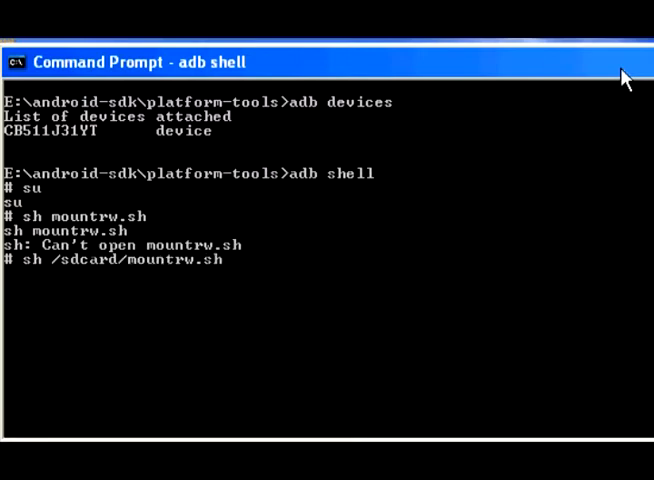
{"action": "key", "text": "Return"}
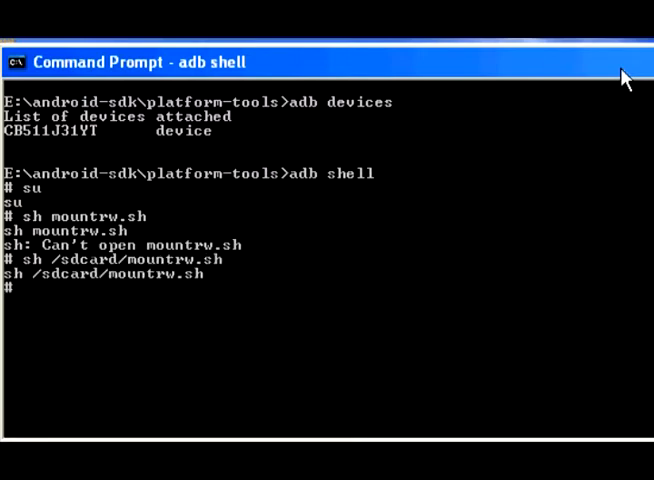
Change into /system/media and list it, showing bootanimation.zip and the audio folder
{"action": "type", "text": "cd /"}
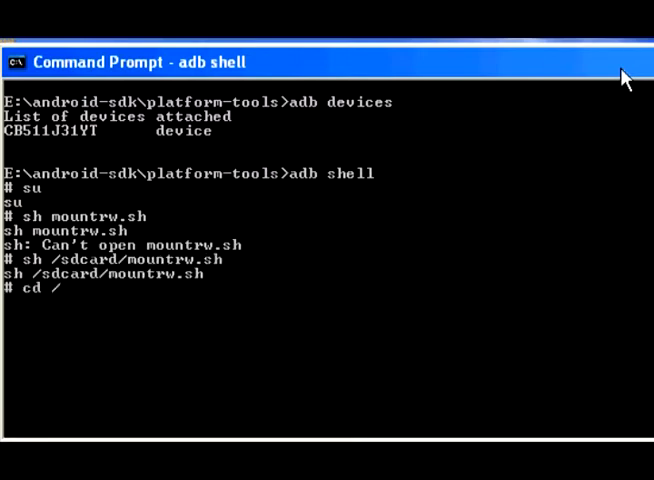
{"action": "type", "text": "system"}
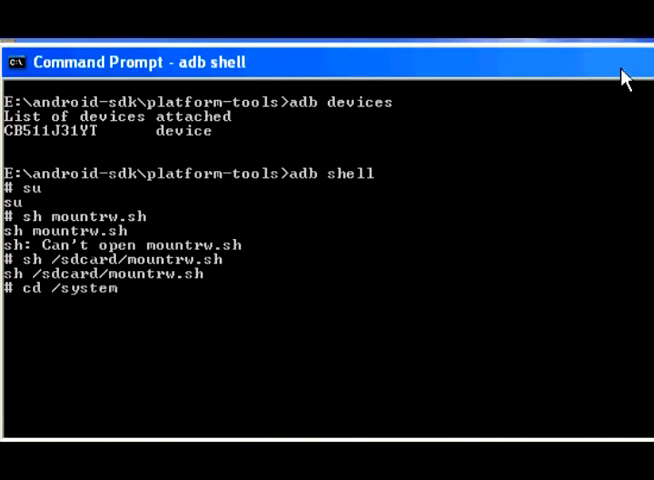
{"action": "type", "text": "/media"}
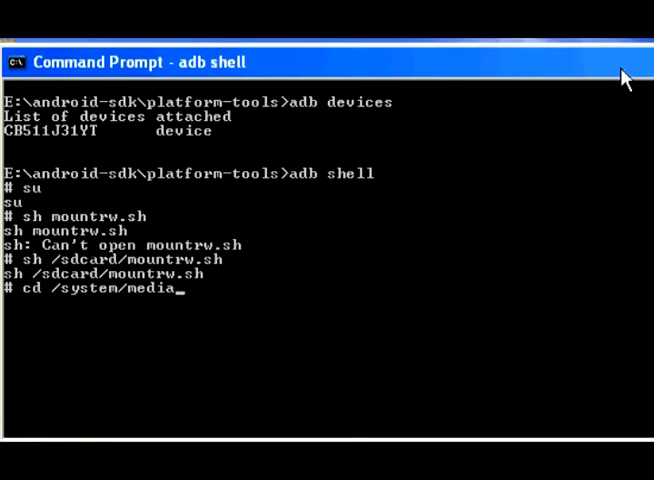
{"action": "key", "text": "Return"}
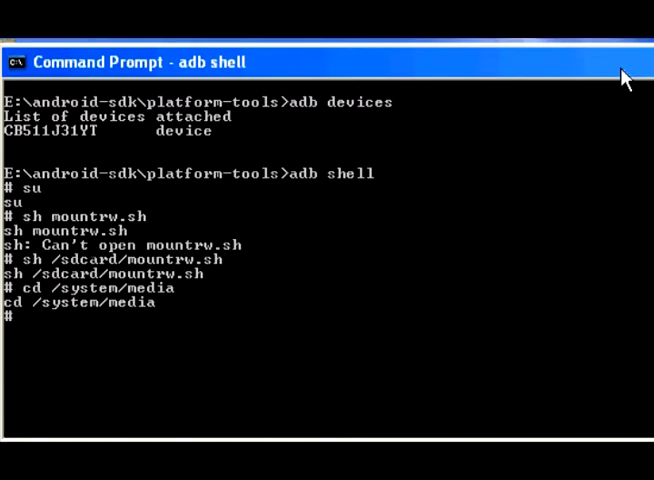
{"action": "type", "text": "ls"}
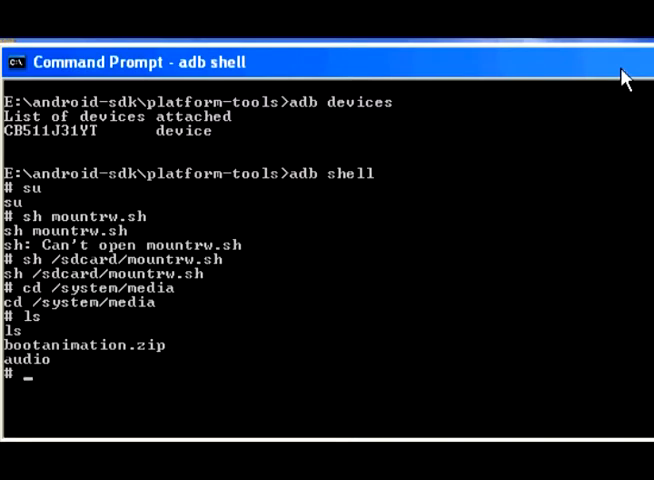
Copy bootanimation.zip to /sdcard/bootanim.bkup as a backup with cp
{"action": "type", "text": "cp boot"}
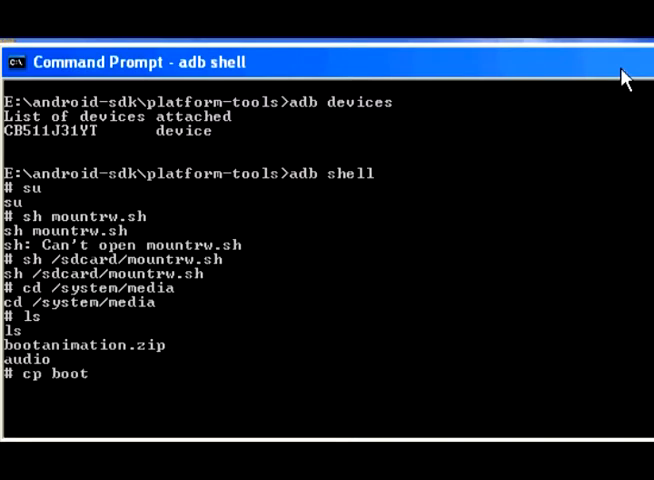
{"action": "type", "text": "s"}
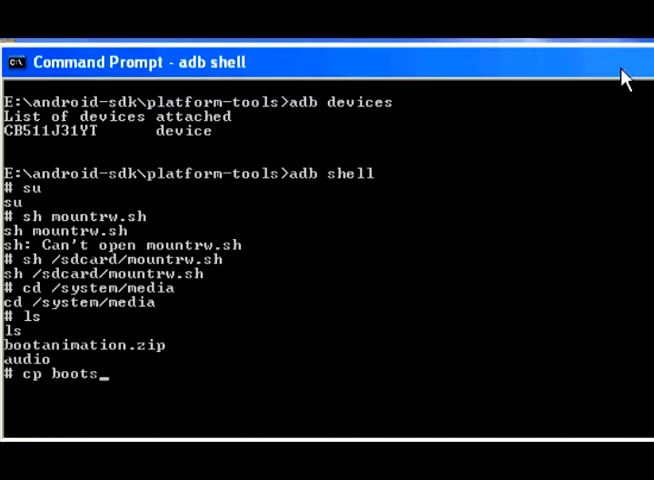
{"action": "type", "text": "ootanima"}
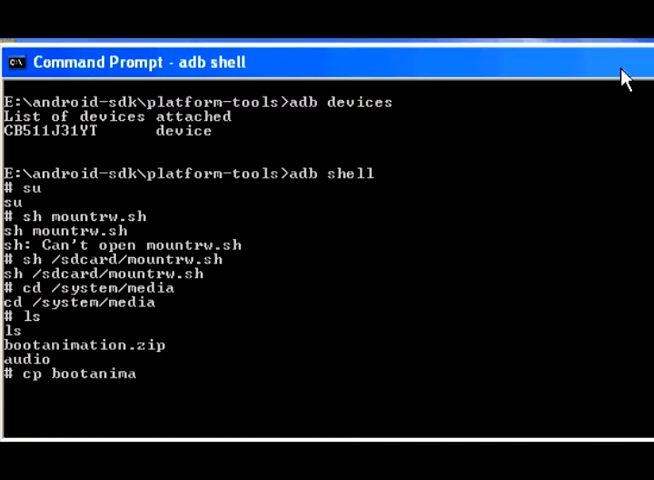
{"action": "type", "text": "tion"}
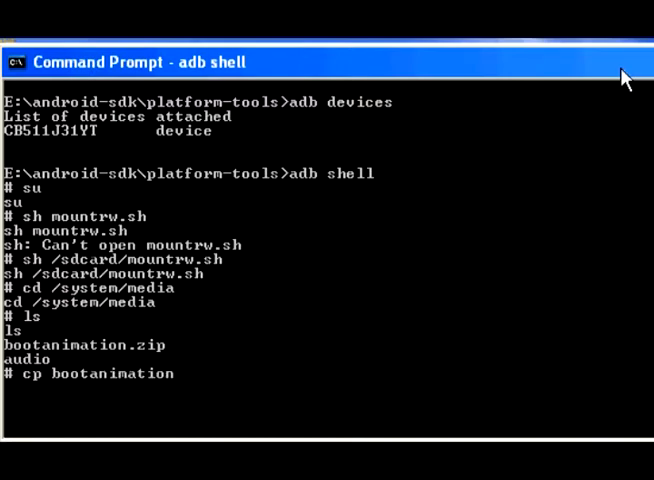
{"action": "type", "text": ".zip"}
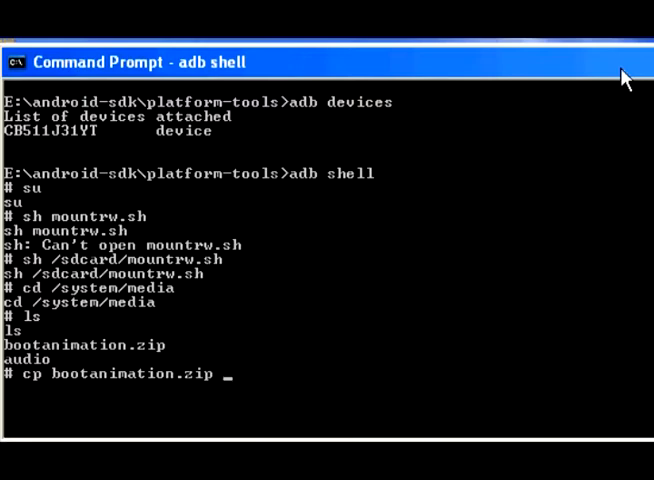
{"action": "type", "text": "/sdcard"}
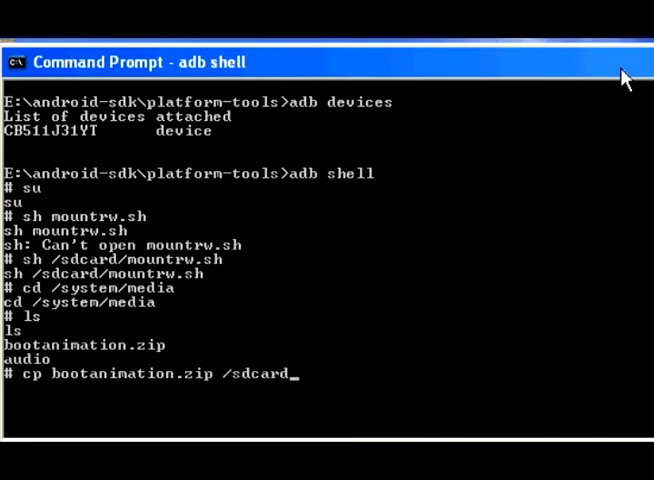
{"action": "type", "text": "/bootanim.b"}
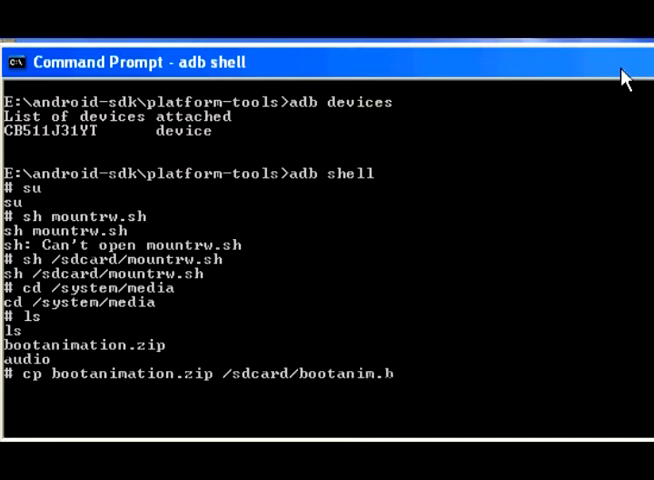
{"action": "type", "text": "kup"}
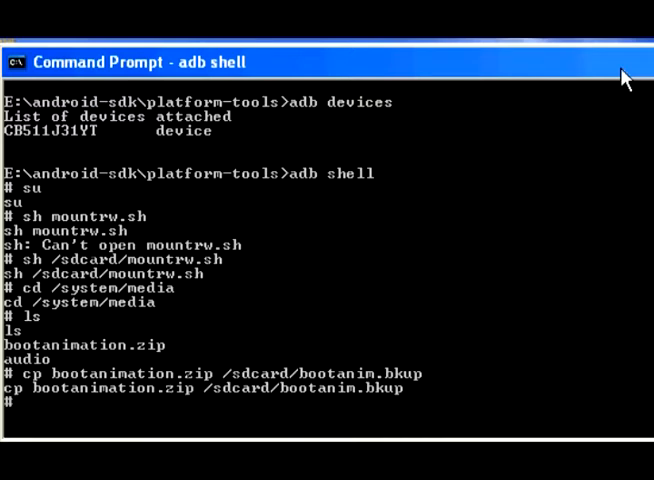
{"action": "type", "text": "cp b"}
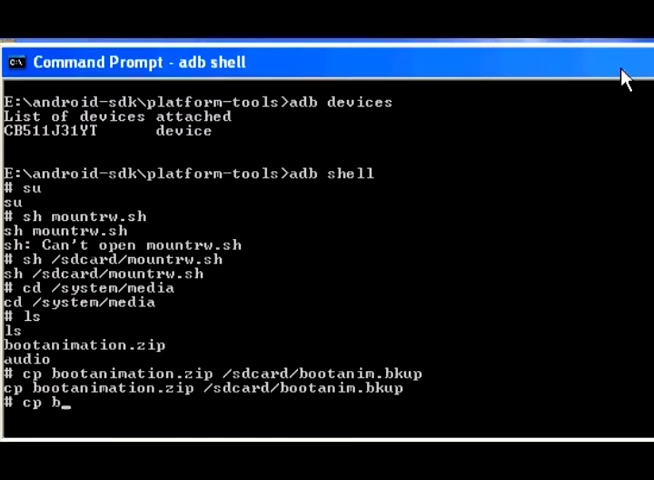
Enter the source /sdcard/bootanimation-bios.zip for the cp command, fixing a stray letter
{"action": "key", "text": "Backspace"}
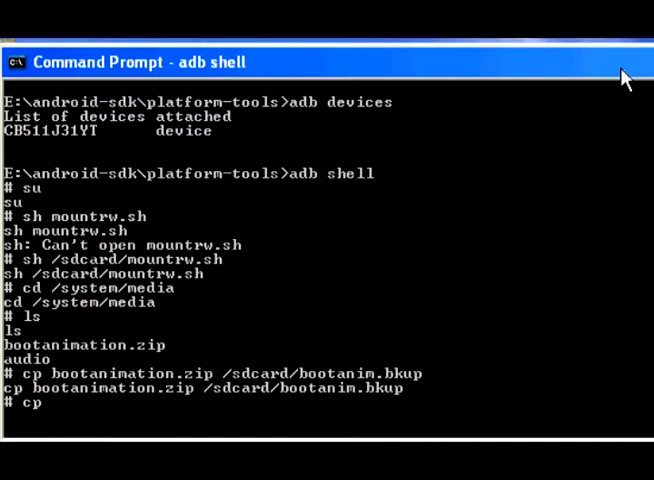
{"action": "type", "text": "/sd"}
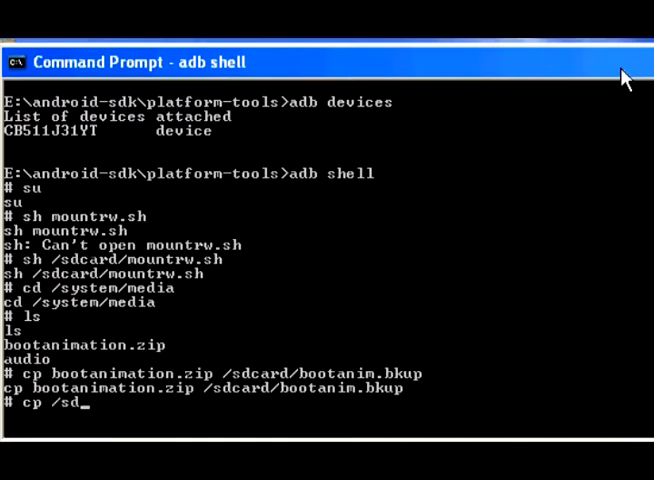
{"action": "type", "text": "card/"}
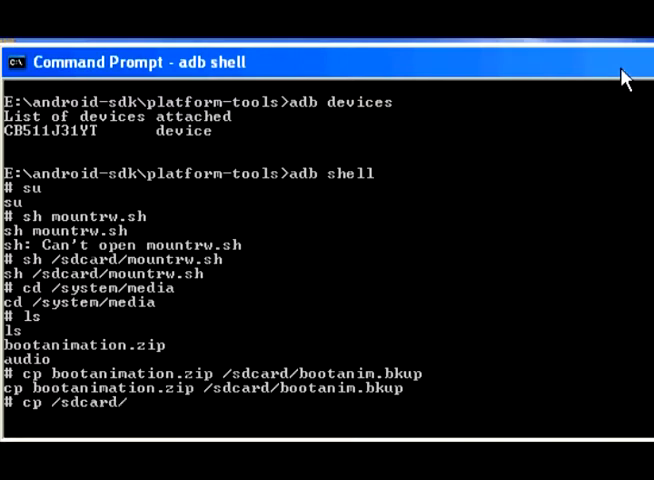
{"action": "type", "text": "bootanimation"}
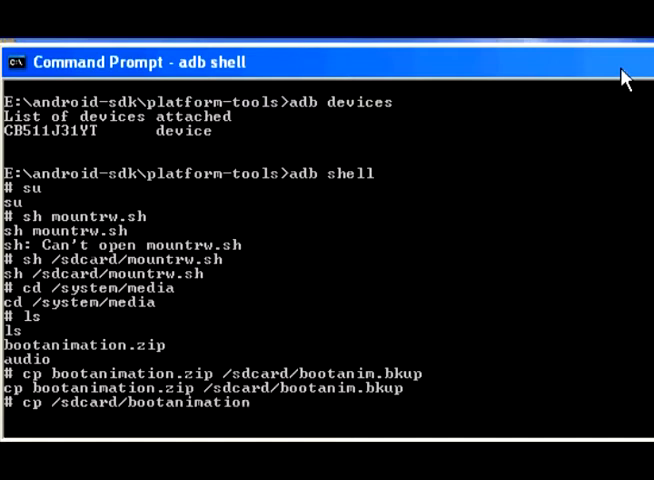
{"action": "type", "text": "-b"}
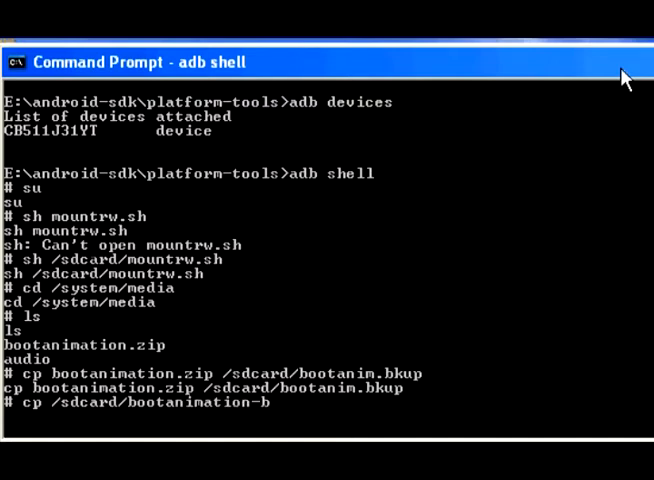
{"action": "type", "text": "ios"}
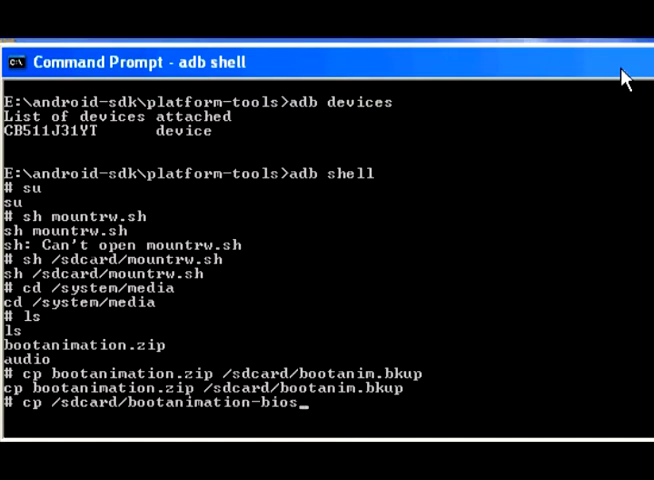
{"action": "type", "text": ".zip"}
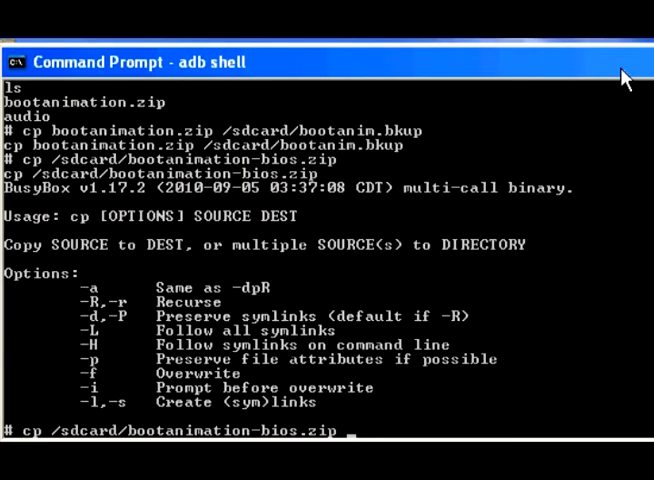
Add the destination /system/media/bootanimation.zip and run the copy over the old animation
{"action": "type", "text": "/syat"}
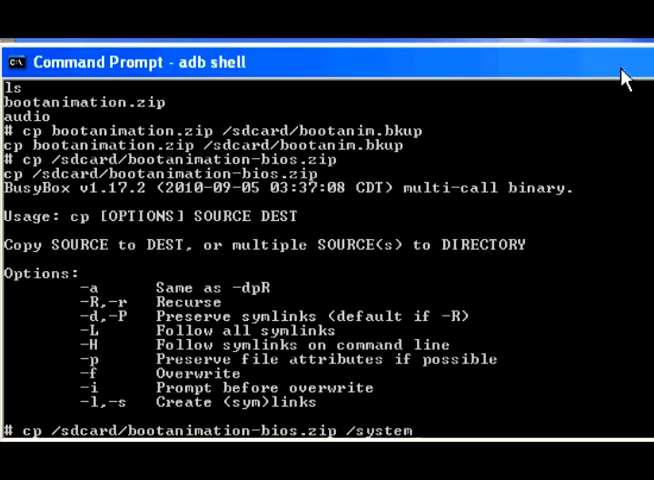
{"action": "type", "text": "/me"}
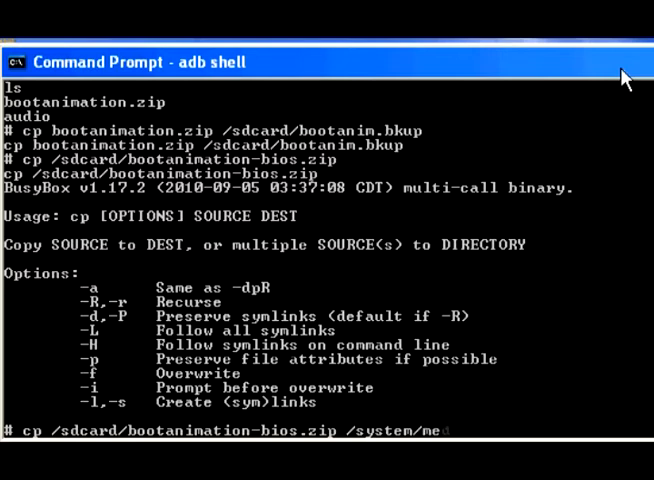
{"action": "type", "text": "dia/"}
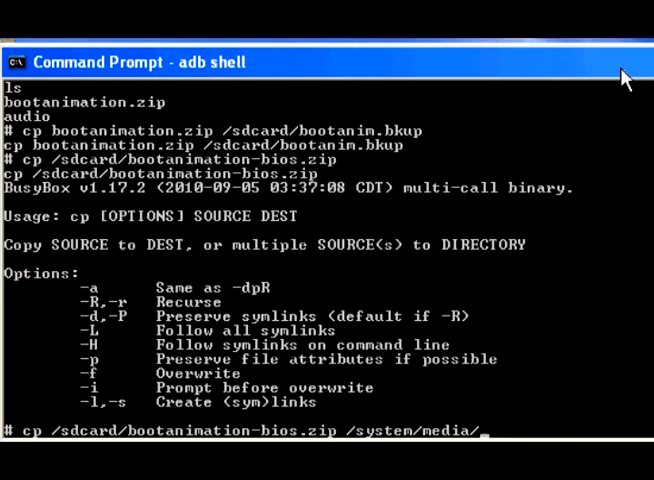
{"action": "type", "text": "bootani"}
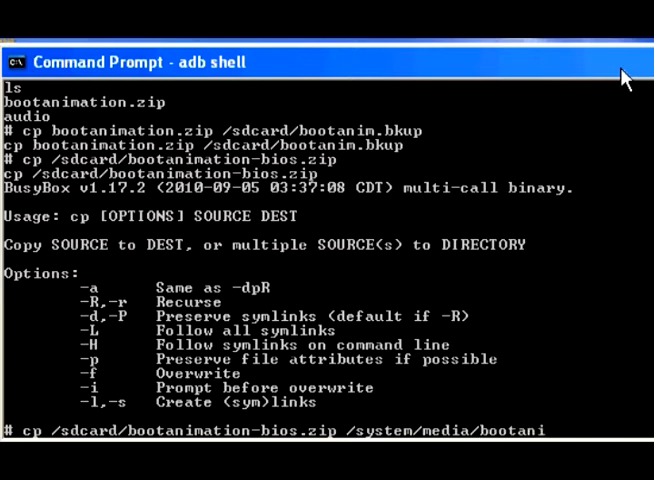
{"action": "type", "text": "mation.zip"}
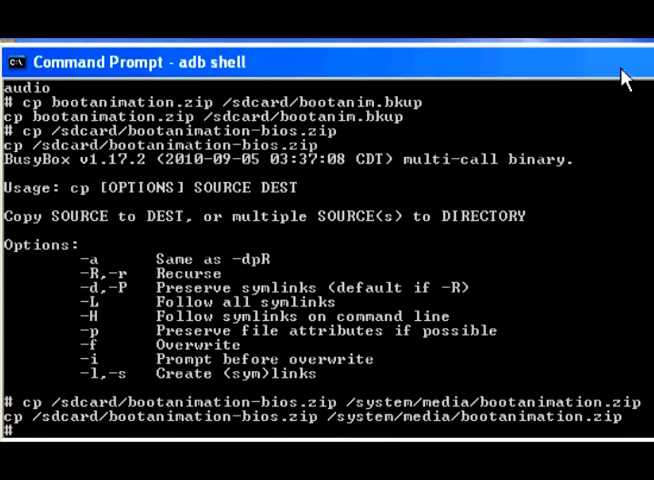
{"action": "type", "text": "c"}
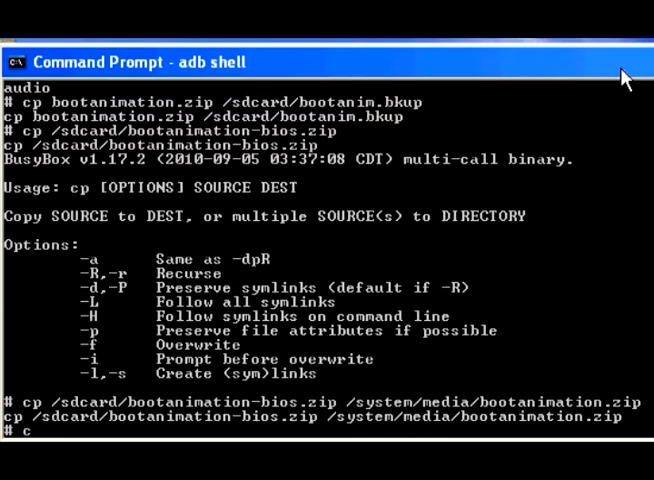
Change the shell's directory to /sdcard
{"action": "type", "text": "d /"}
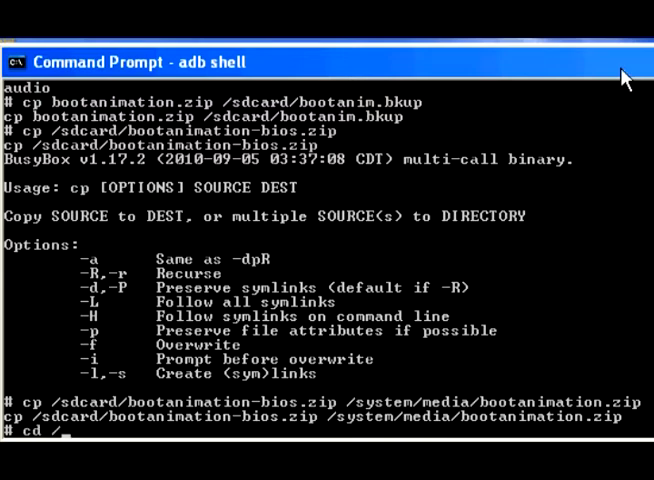
{"action": "type", "text": "sdcard/"}
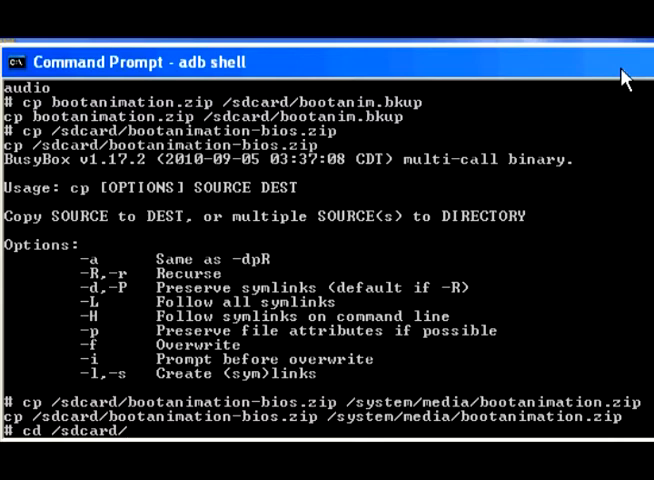
{"action": "key", "text": "Return"}
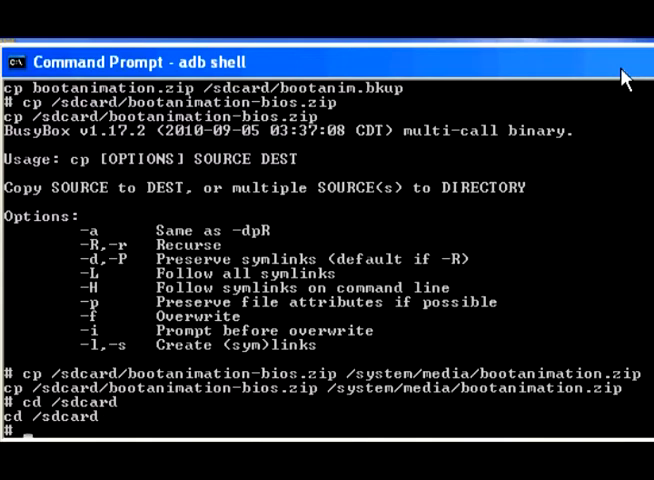
Run 'sh mountro.sh' to remount the system read-only
{"action": "type", "text": "sh moun"}
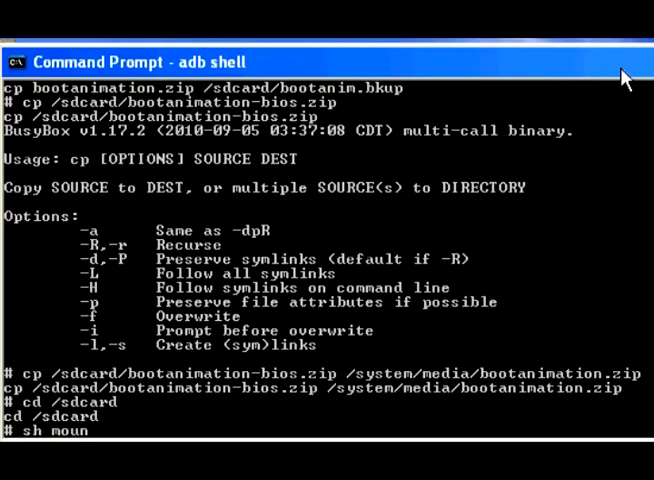
{"action": "type", "text": "t"}
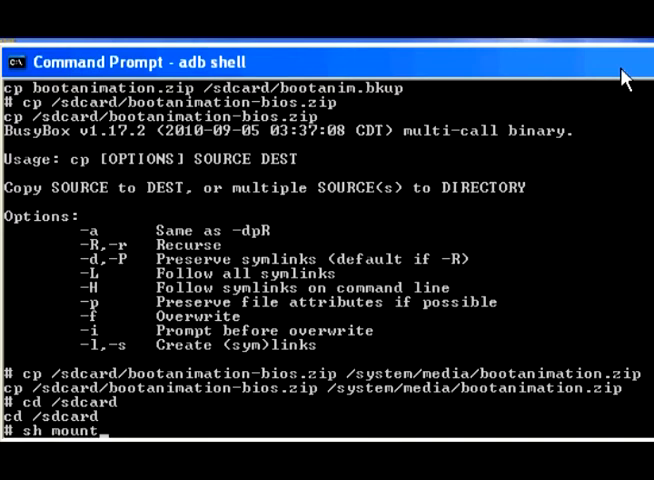
{"action": "type", "text": "ro"}
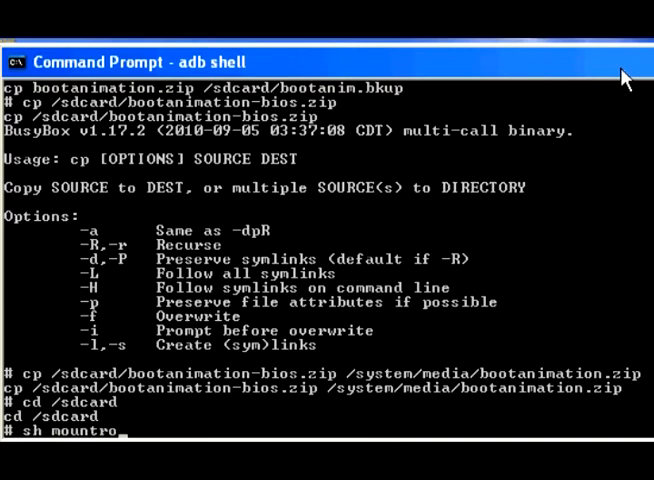
{"action": "key", "text": "Return"}
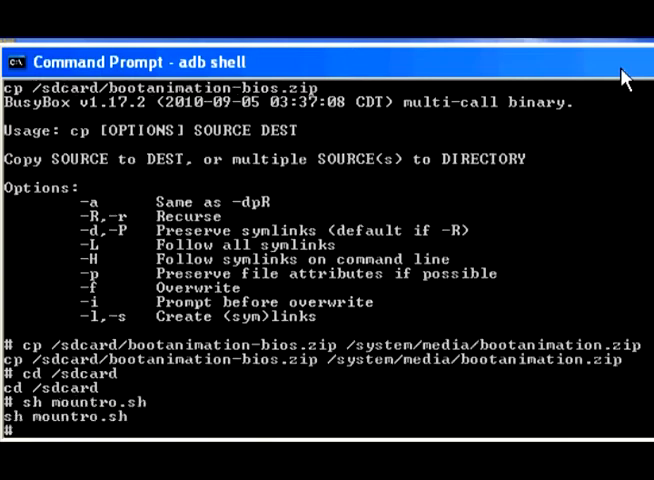